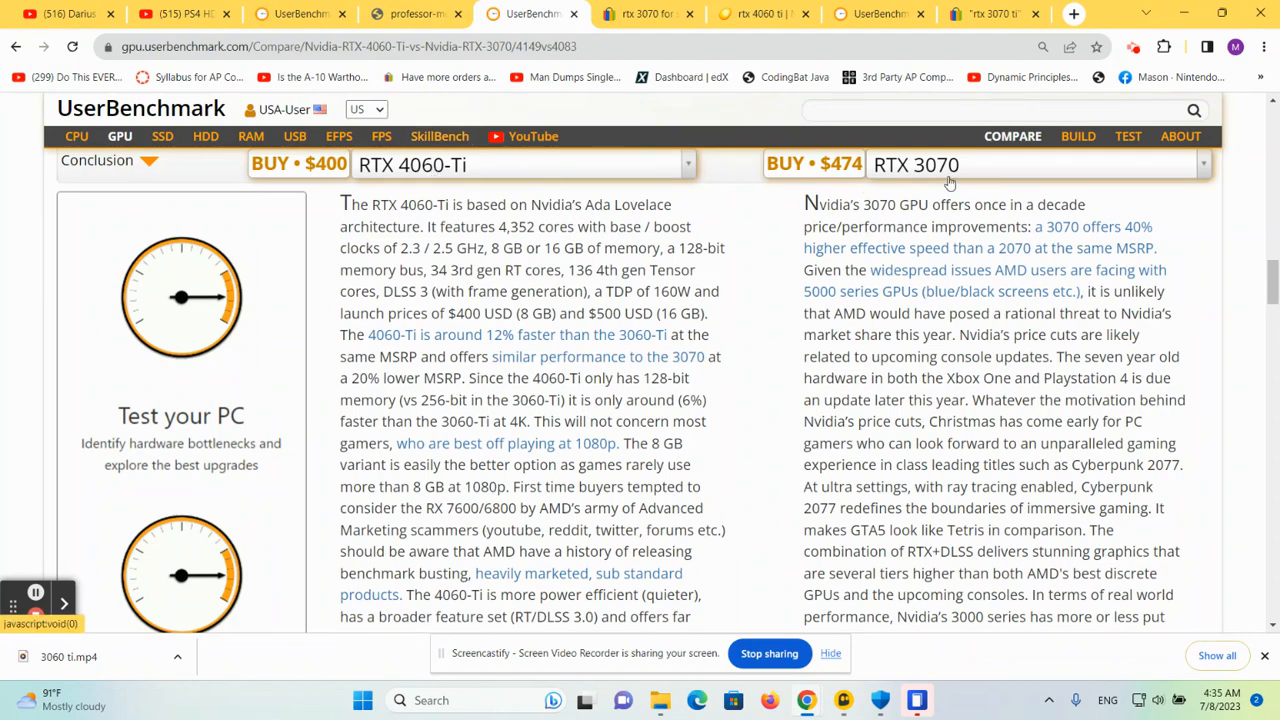
mouse_move(776, 312)
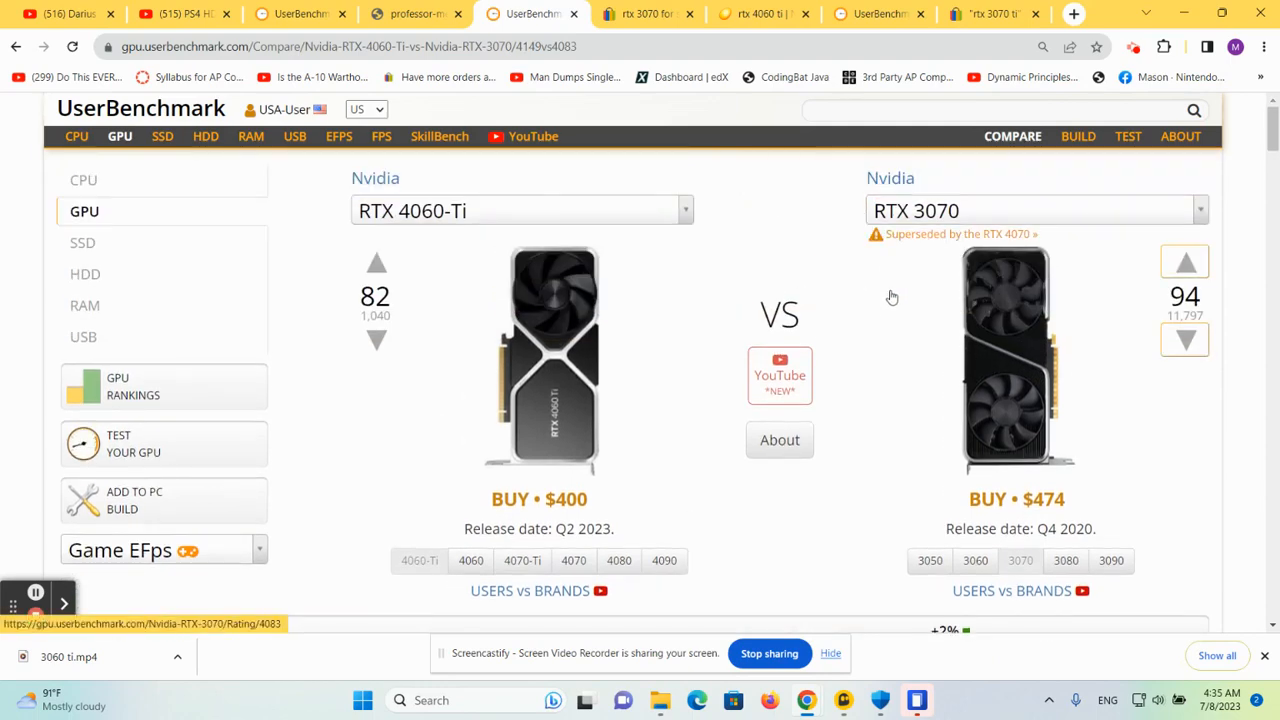
Highlight the $274.95 Zotac RTX 3070 price on eBay, then view Newegg RTX 4060 Ti cards at $399.99.
scroll("down", 3)
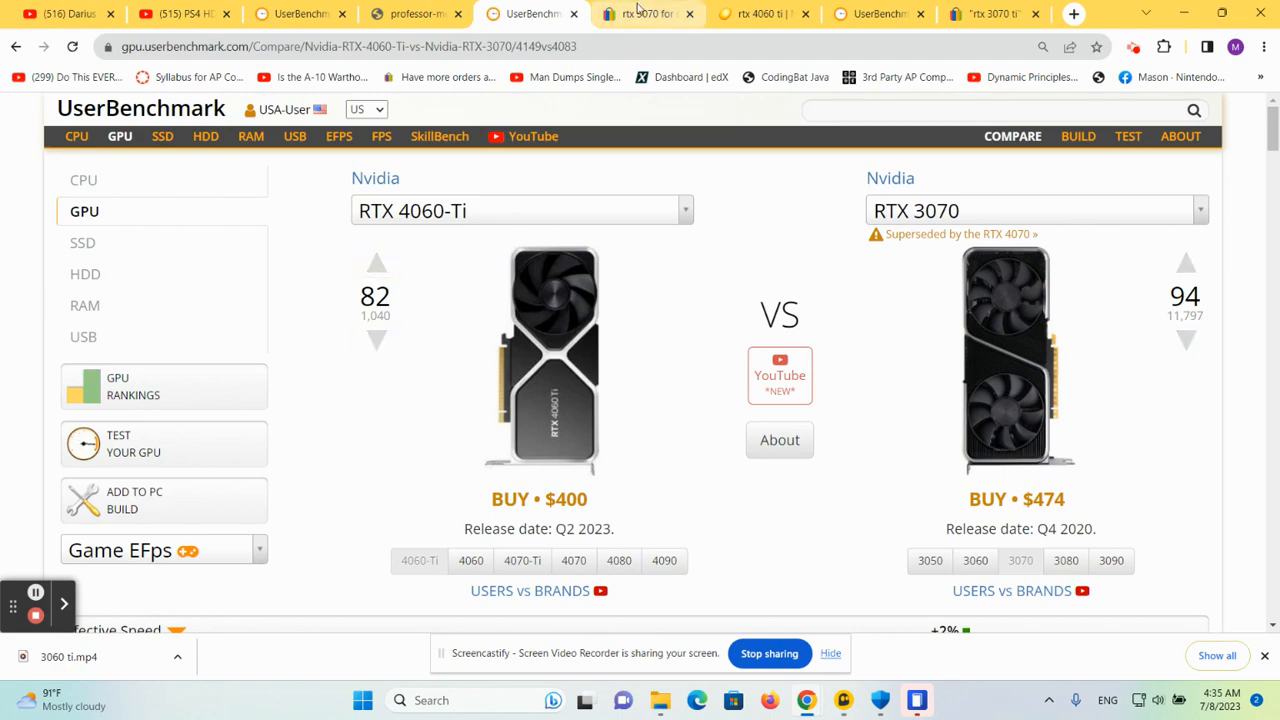
left_click(648, 12)
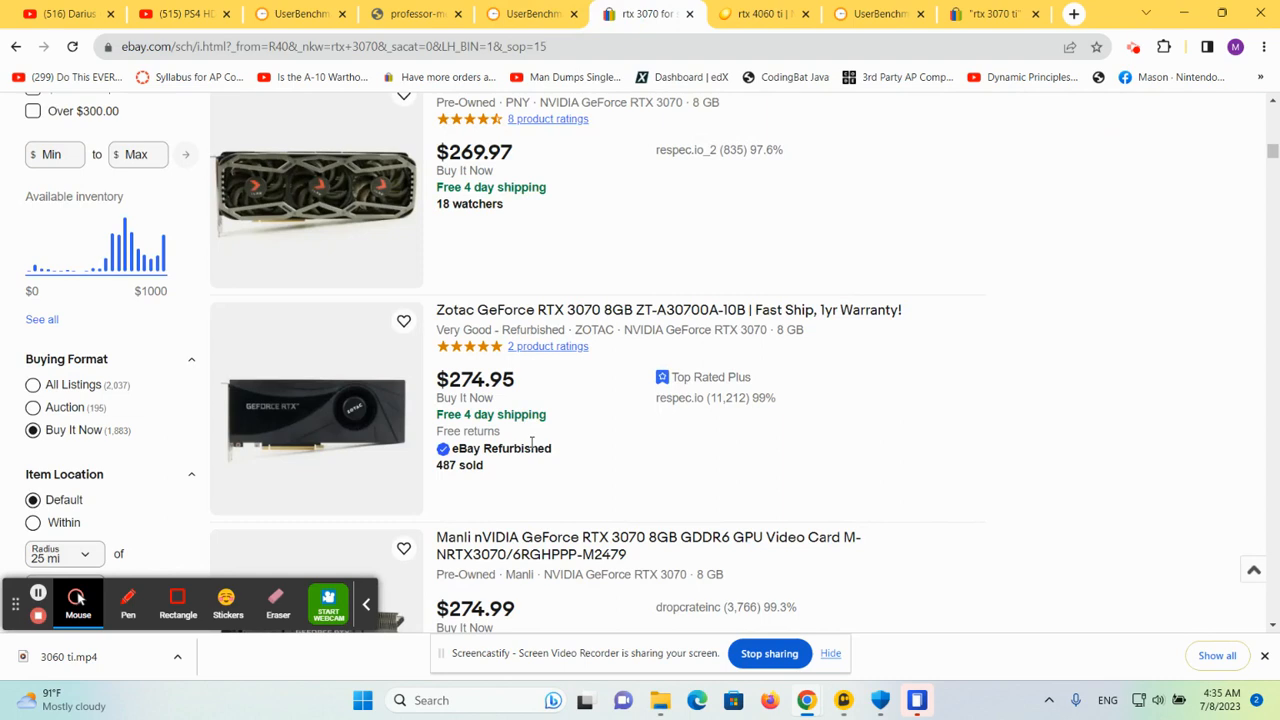
double_click(476, 380)
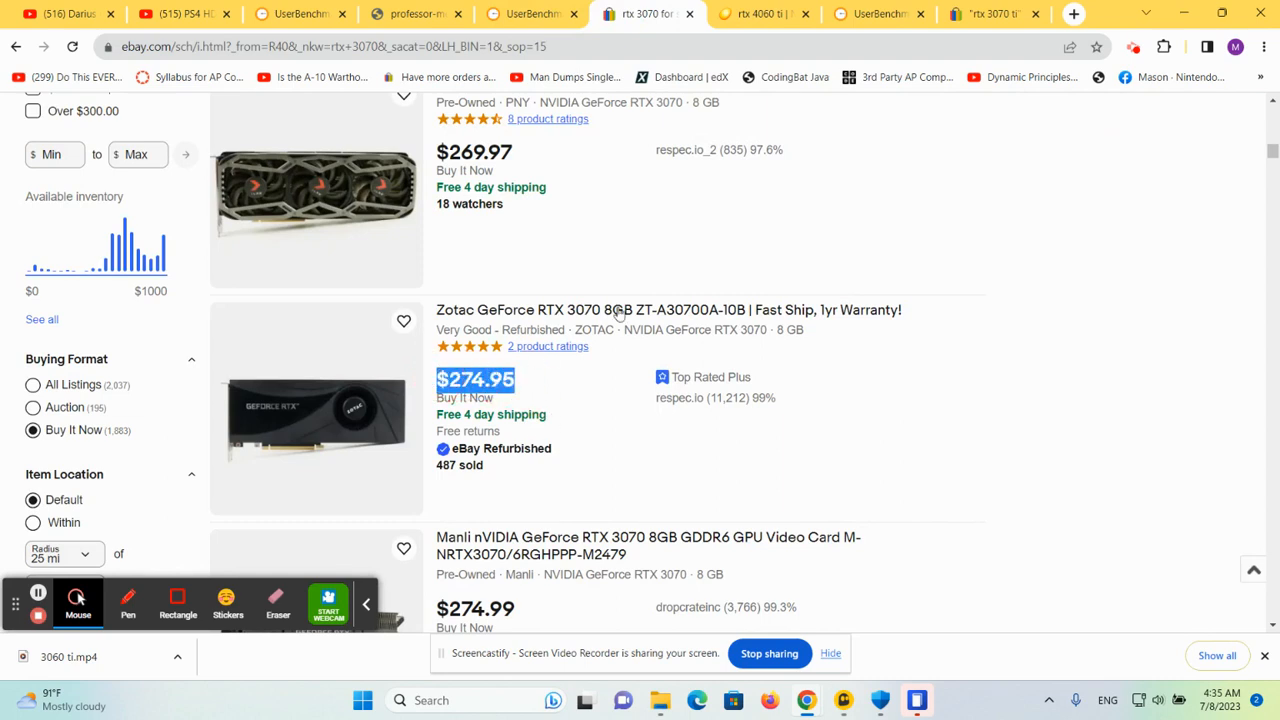
scroll("down", 3)
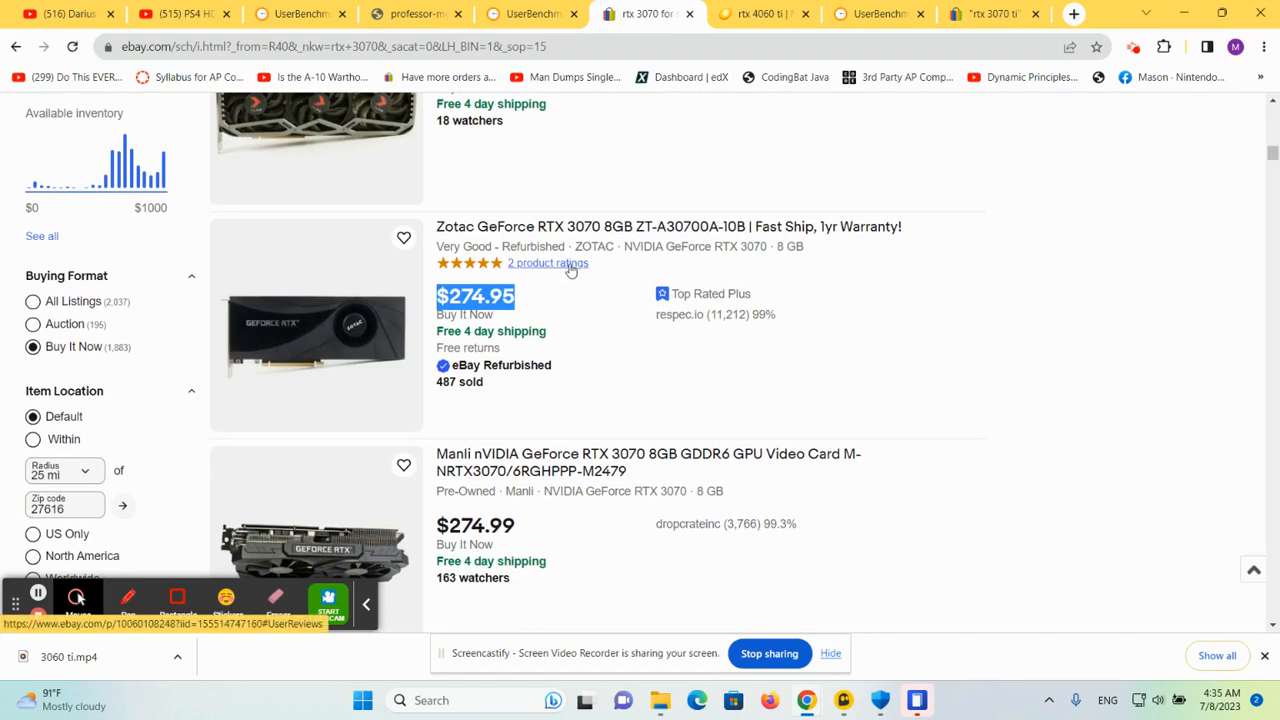
left_click(756, 14)
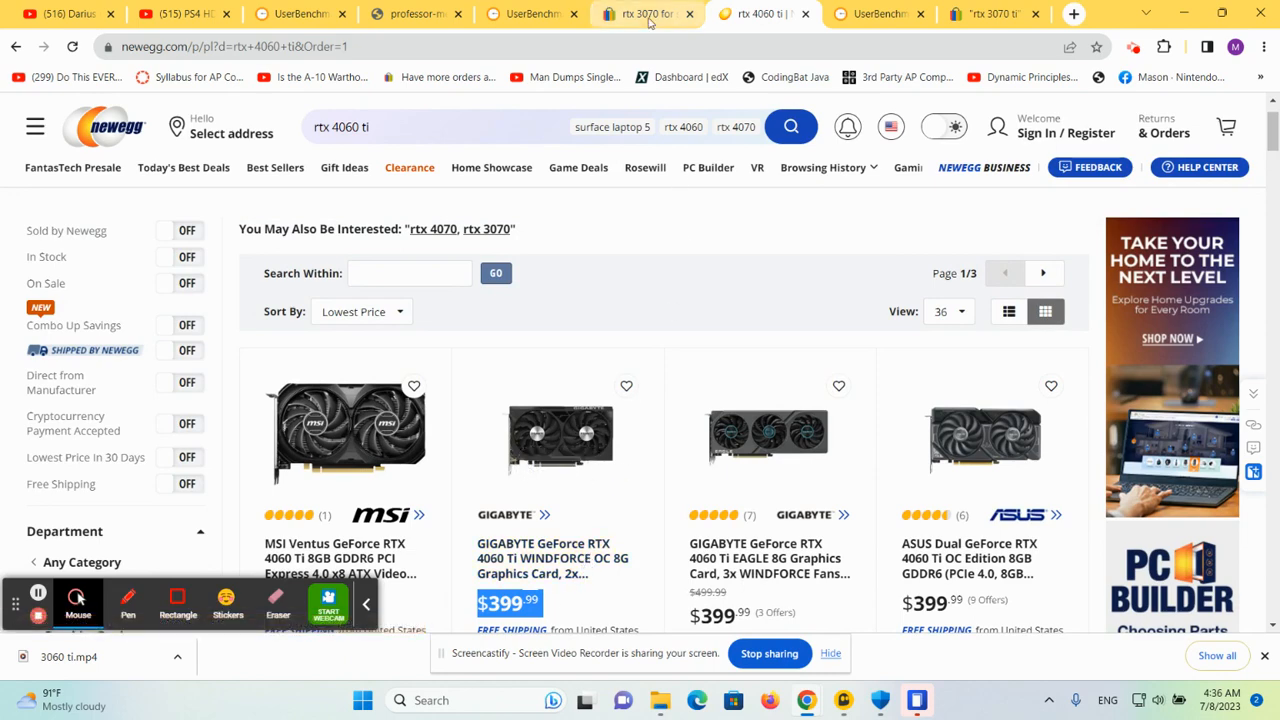
Return to the eBay refurbished Zotac RTX 3070 at $274.95 and view its Top Rated Plus details.
left_click(648, 12)
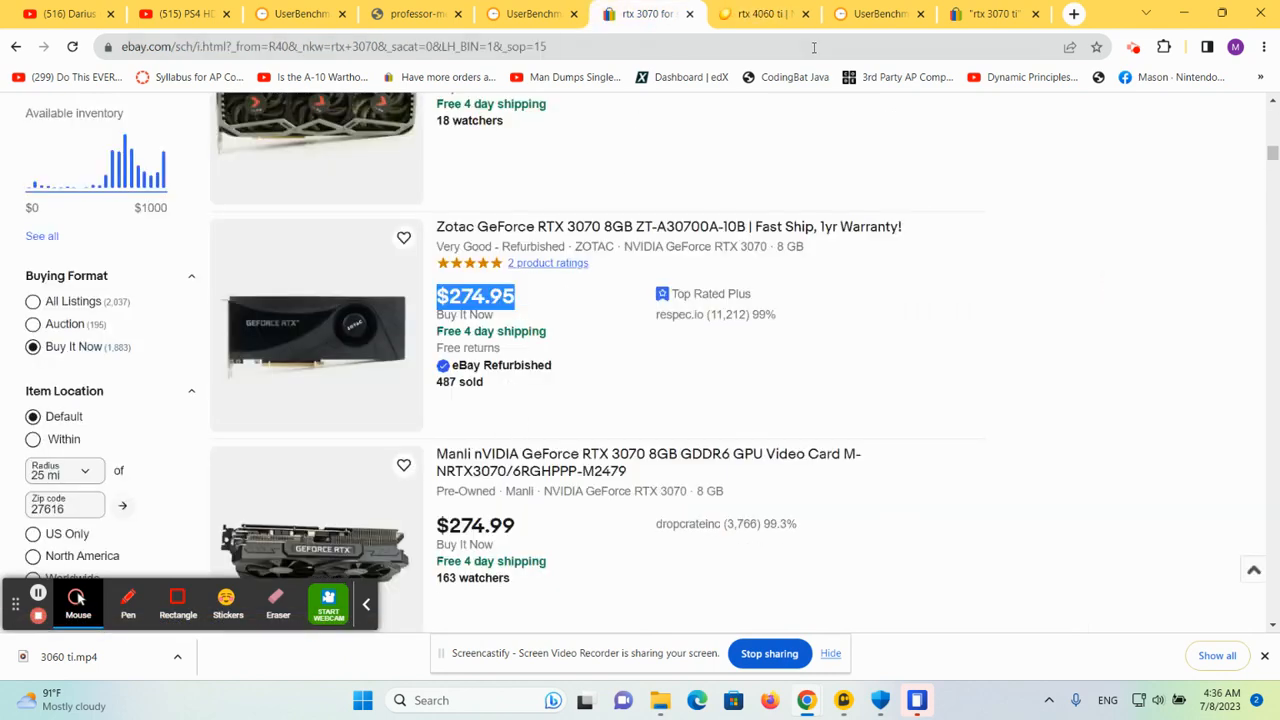
mouse_move(558, 292)
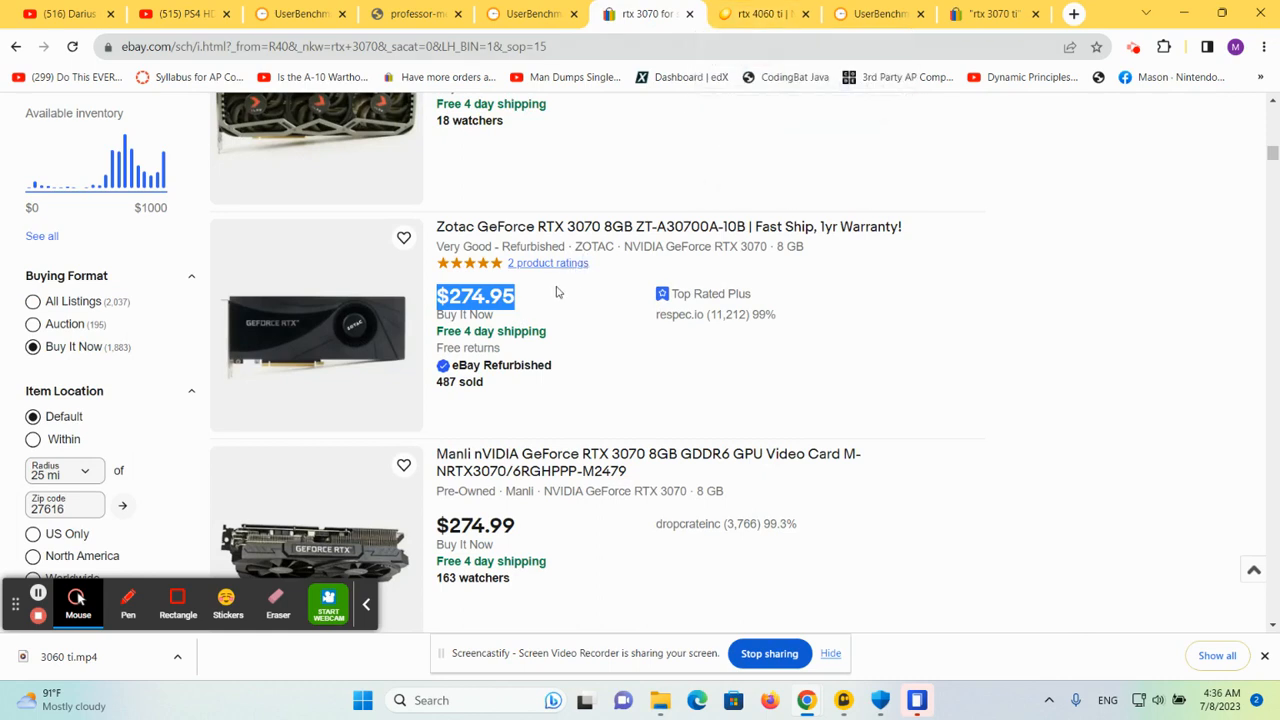
mouse_move(528, 308)
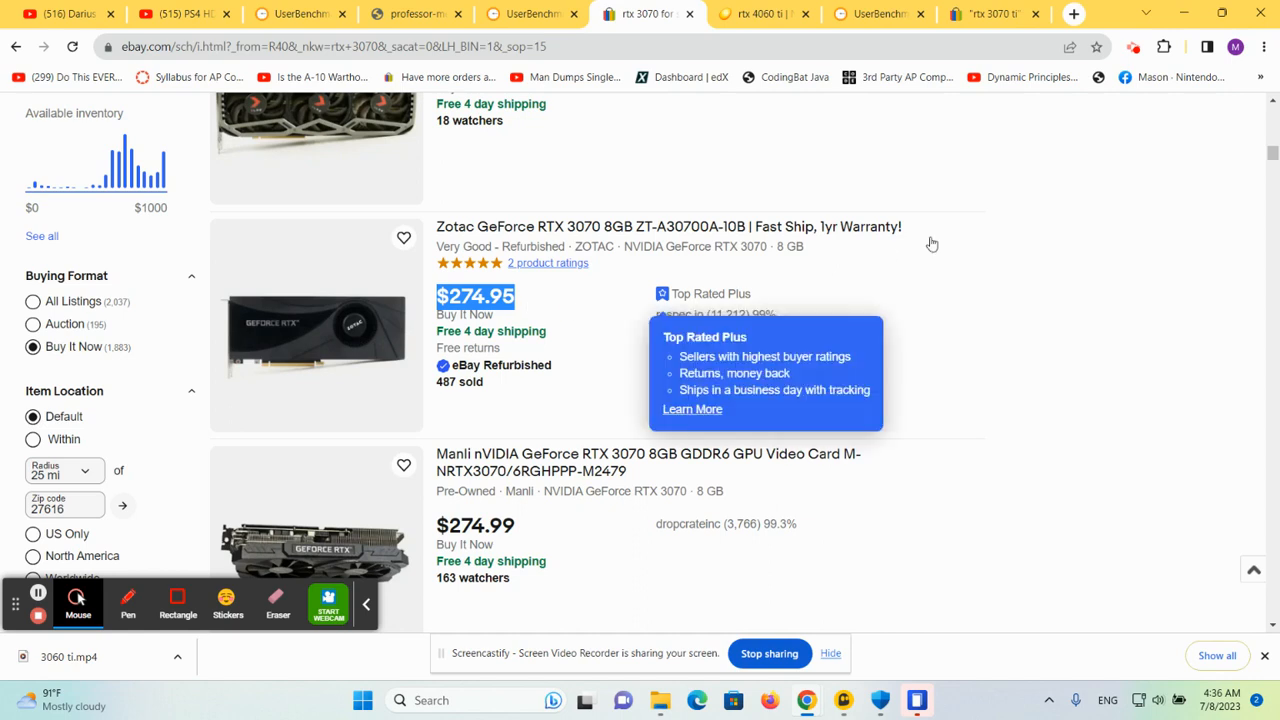
mouse_move(856, 236)
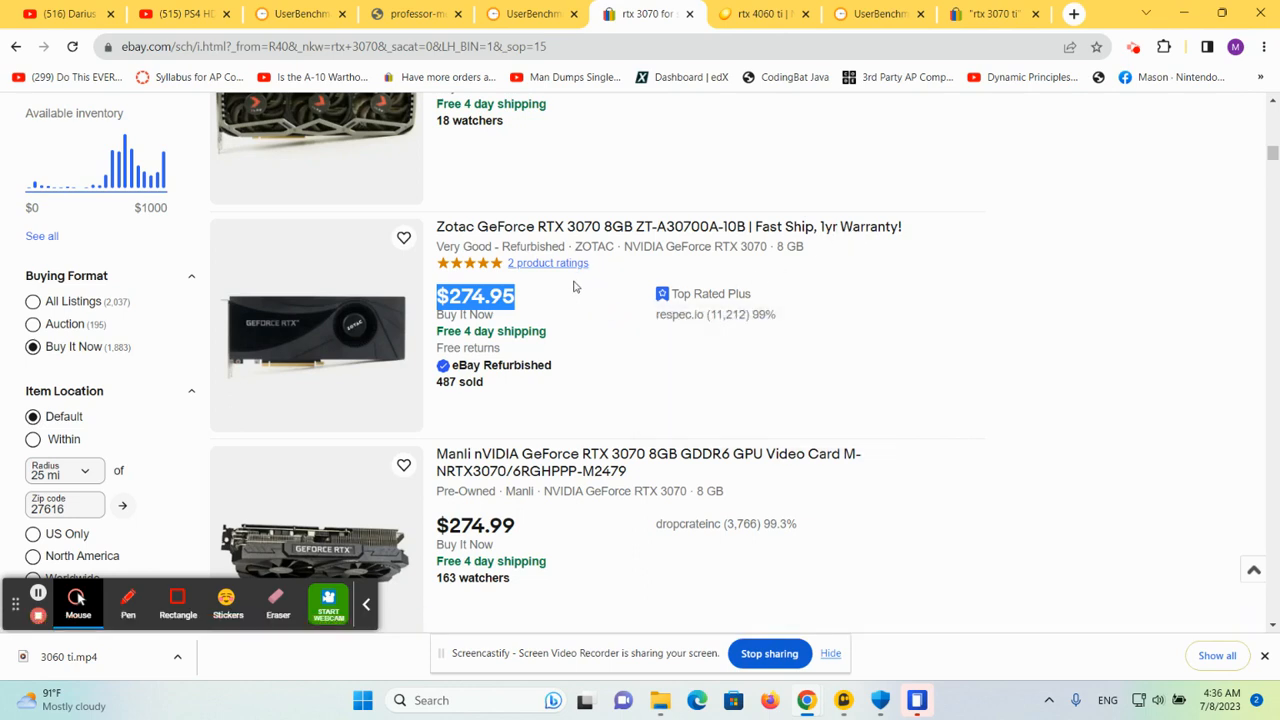
mouse_move(532, 296)
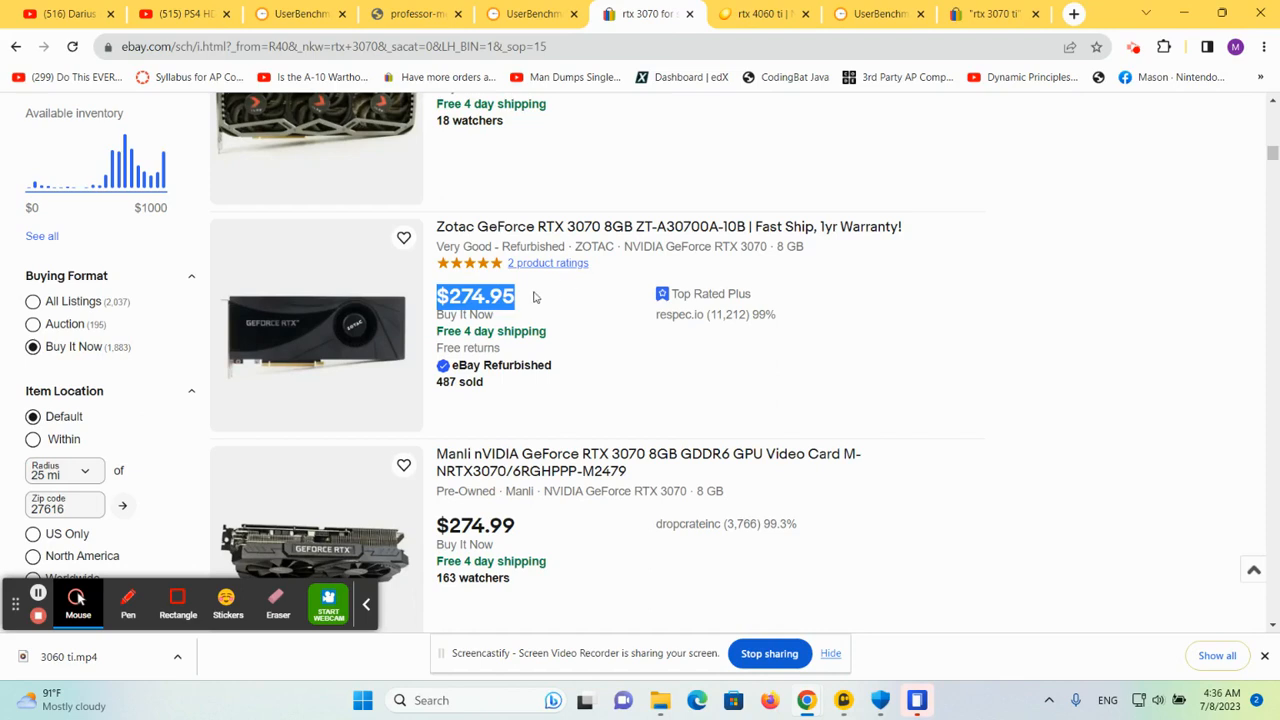
mouse_move(548, 308)
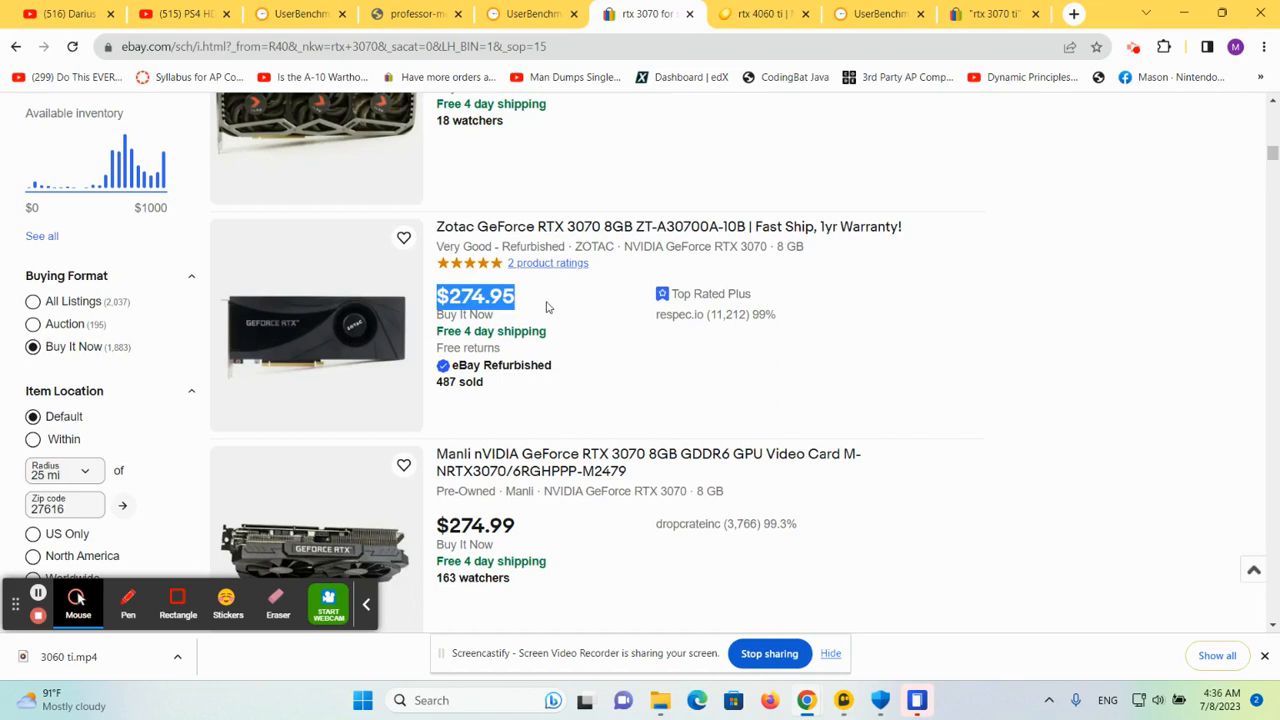
left_click(476, 296)
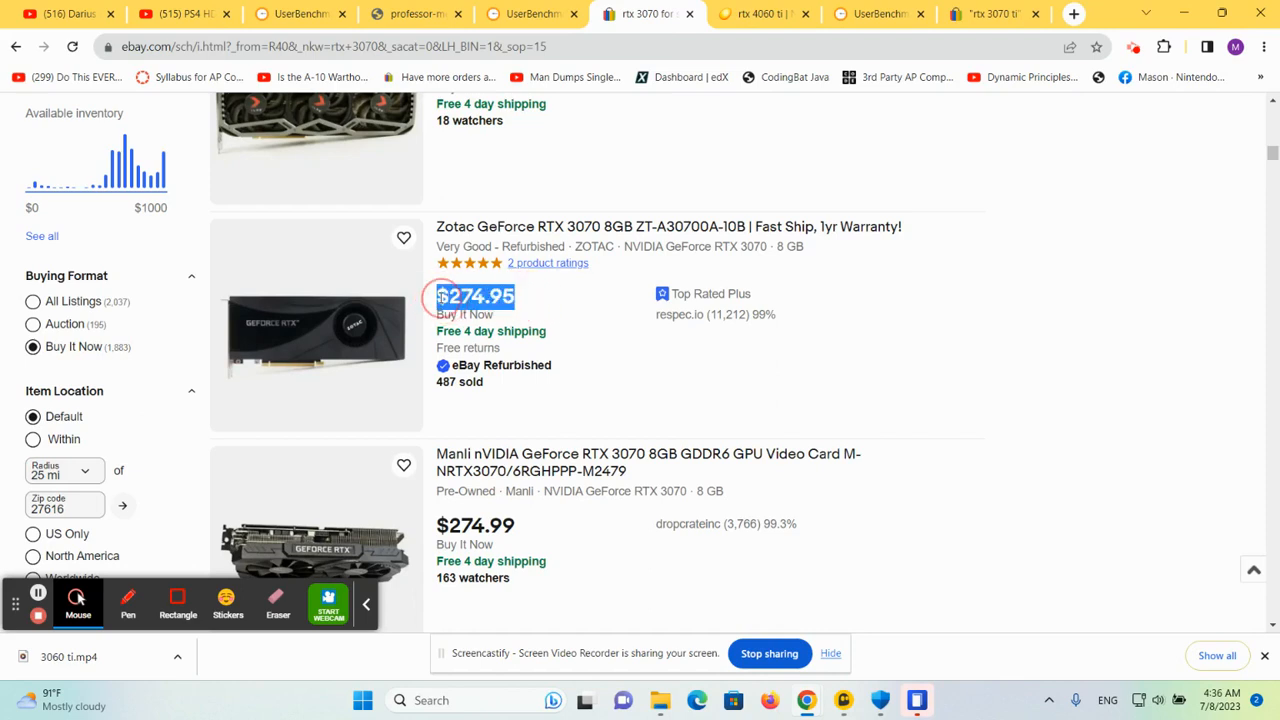
mouse_move(876, 14)
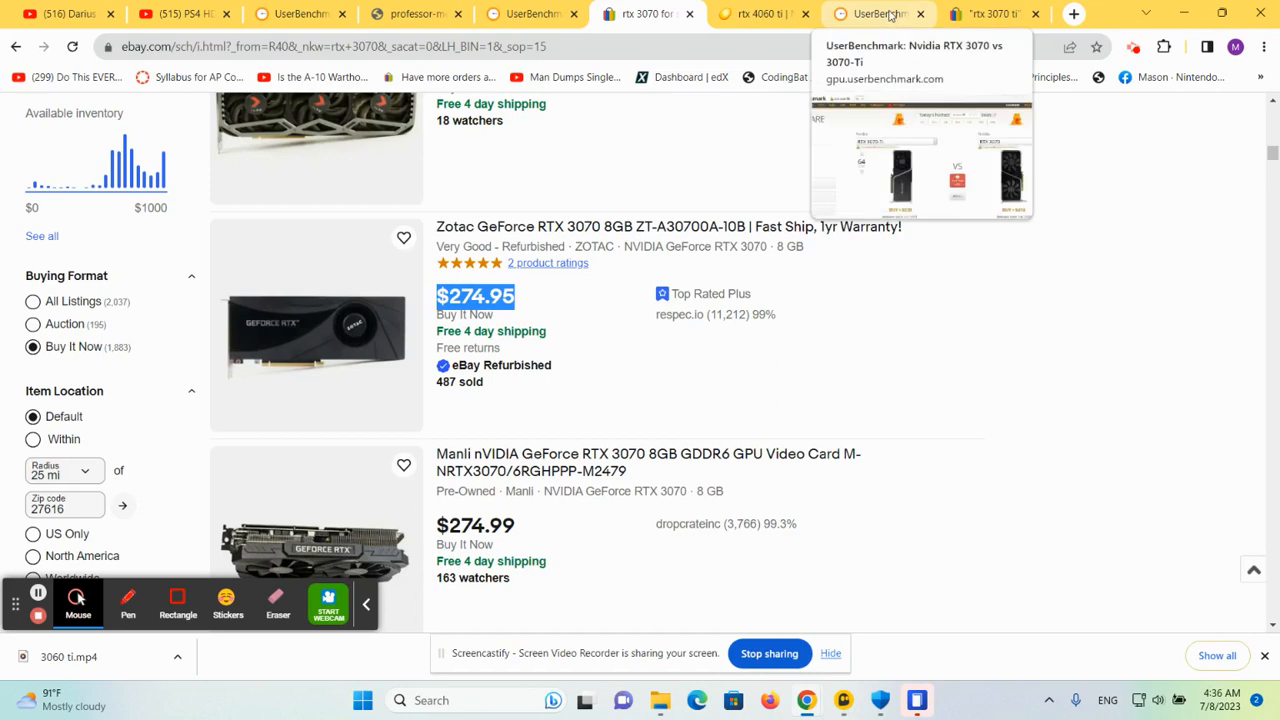
Review the UserBenchmark RTX 3070 Ti versus RTX 3070 comparison showing $530 against $474.
left_click(878, 12)
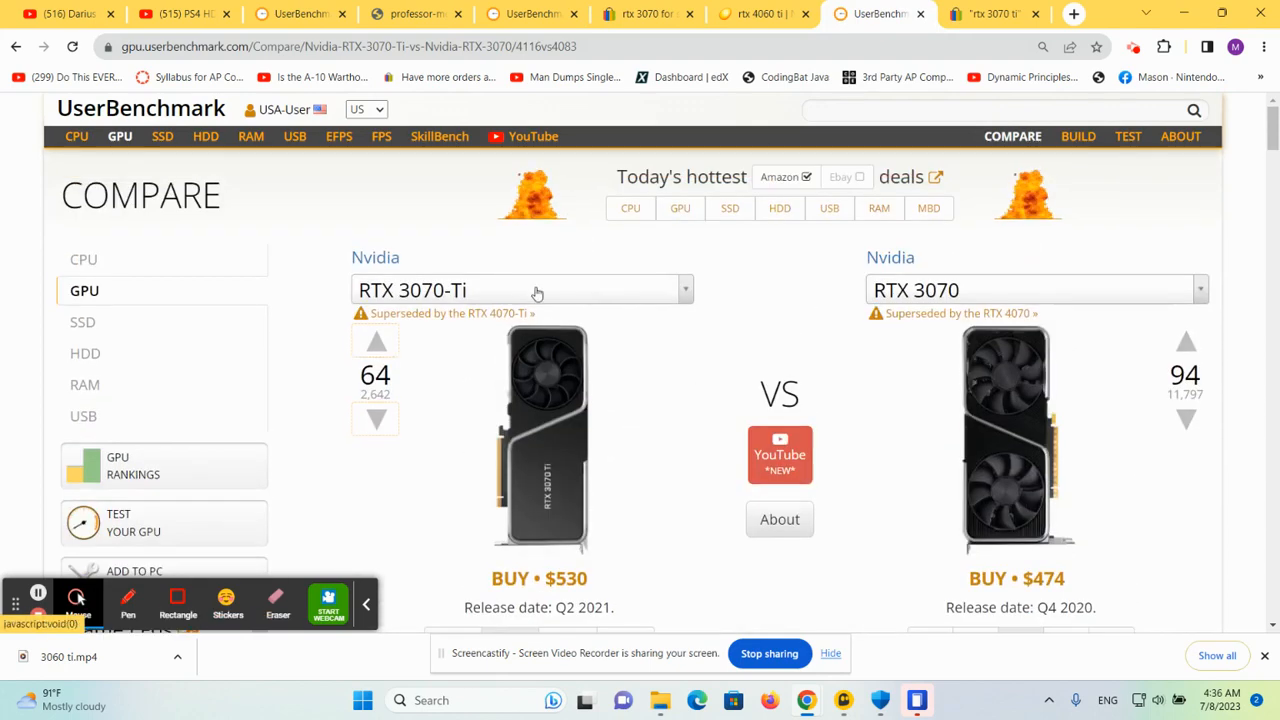
scroll("down", 3)
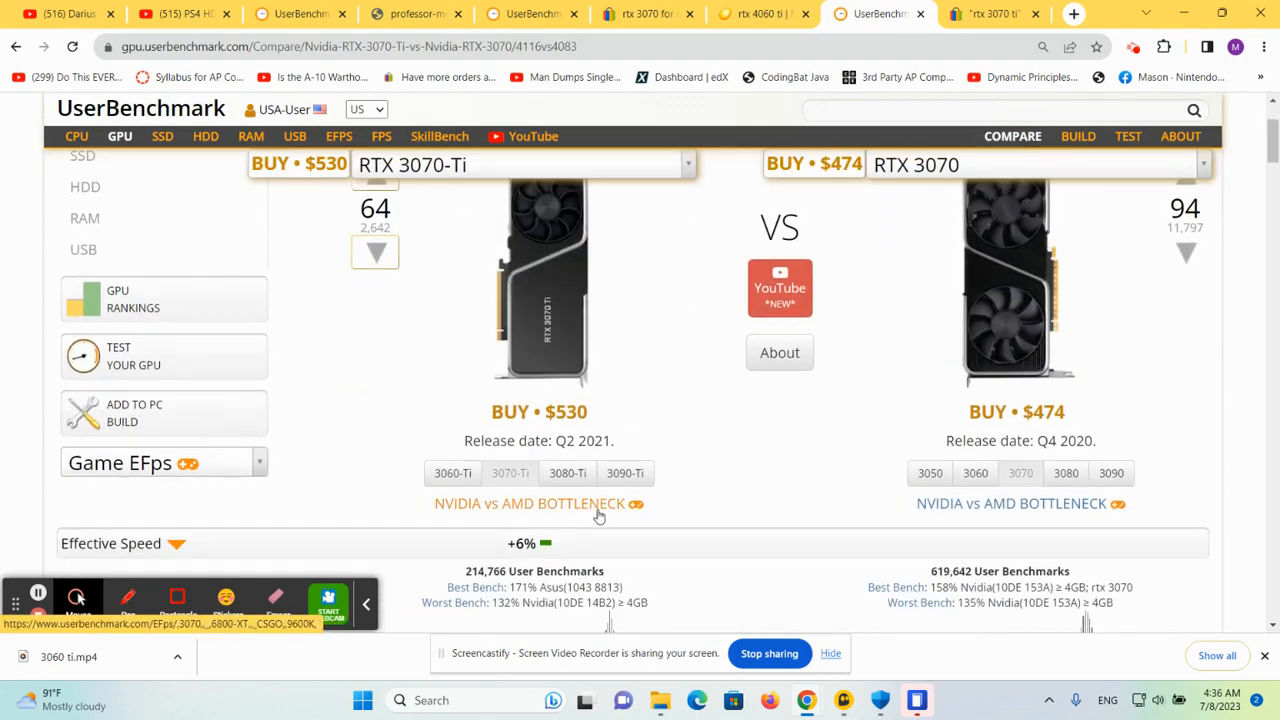
scroll("up", 3)
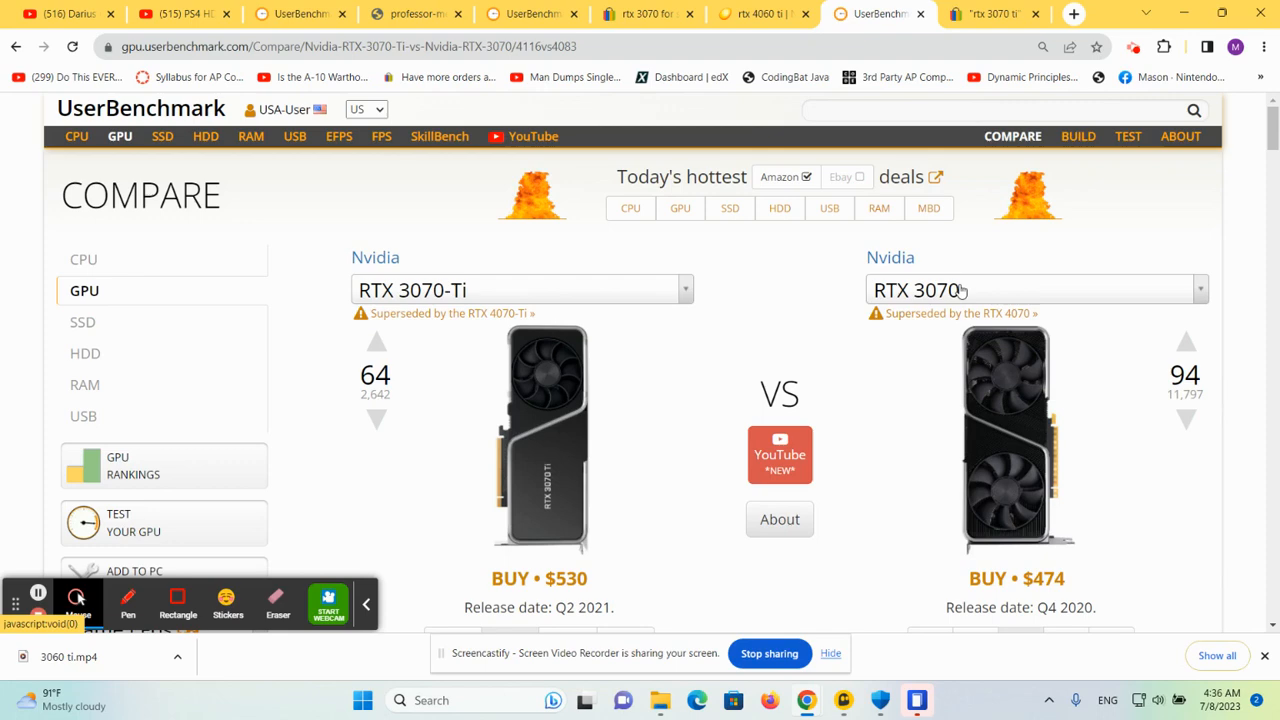
Browse eBay RTX 3070 Ti listings at $290.00, $325.00 and $300.05, including a Zotac at $325.00 plus $25 shipping.
left_click(990, 12)
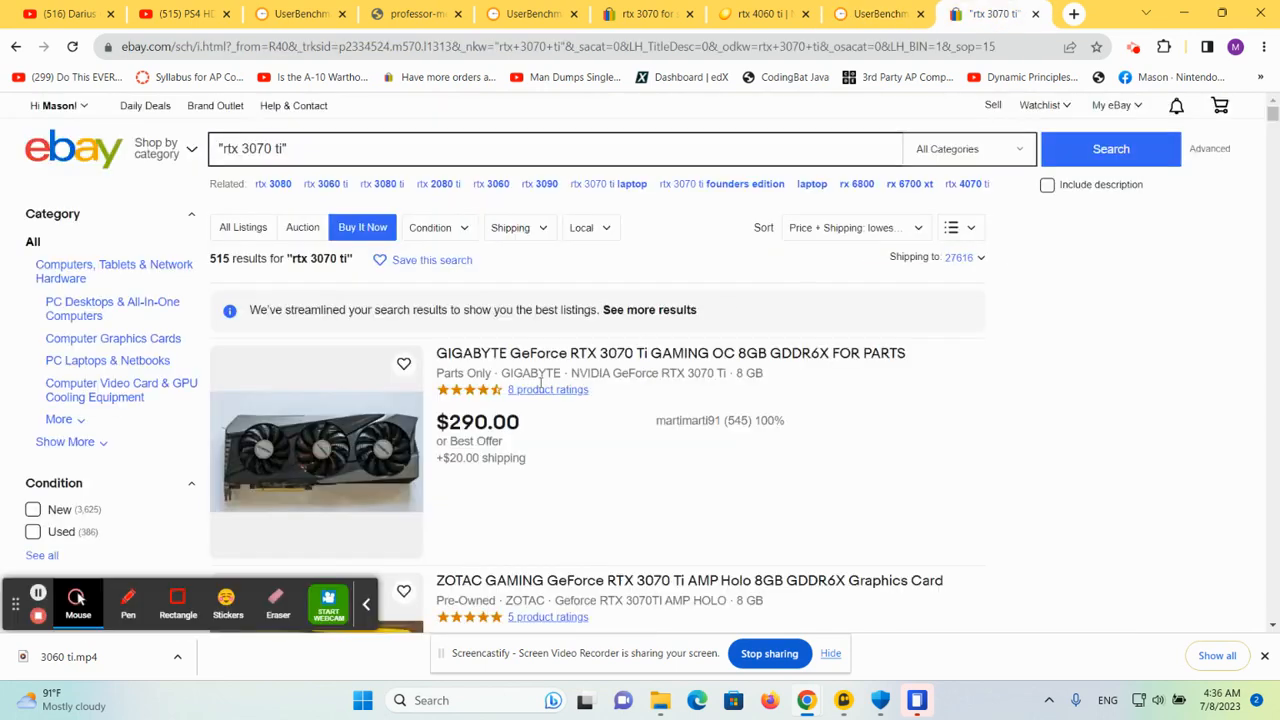
scroll("down", 3)
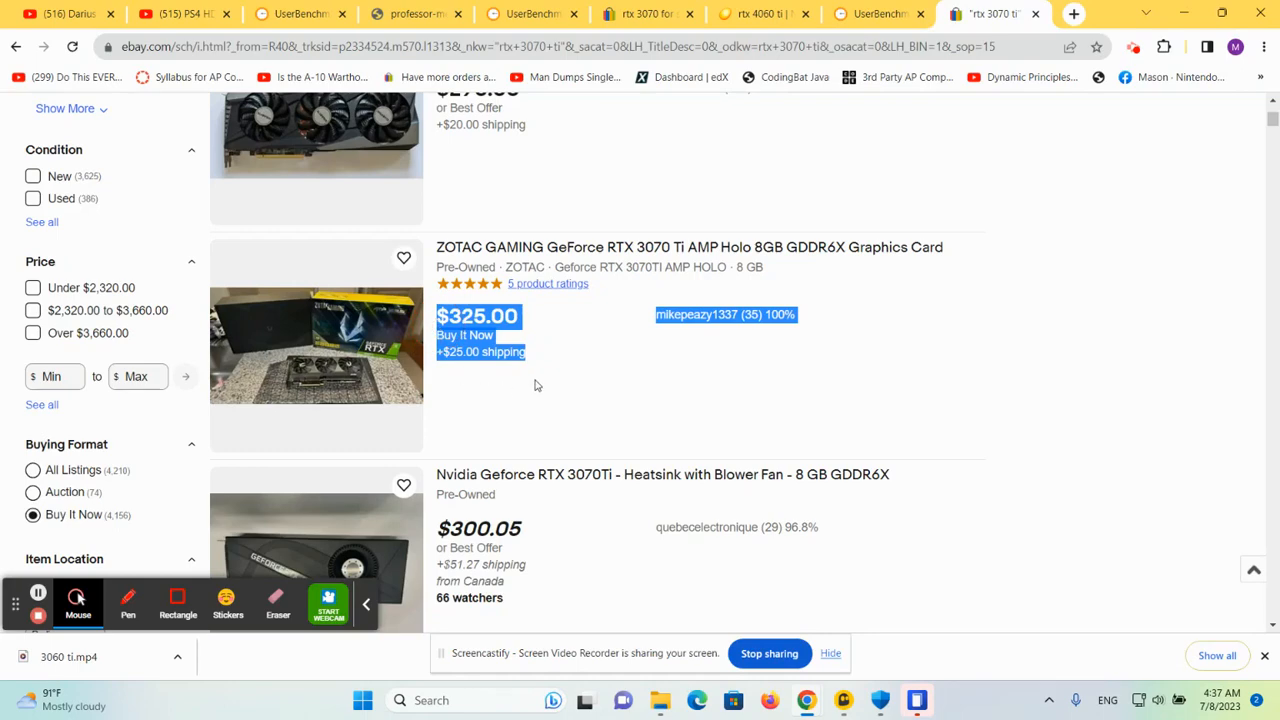
scroll("down", 3)
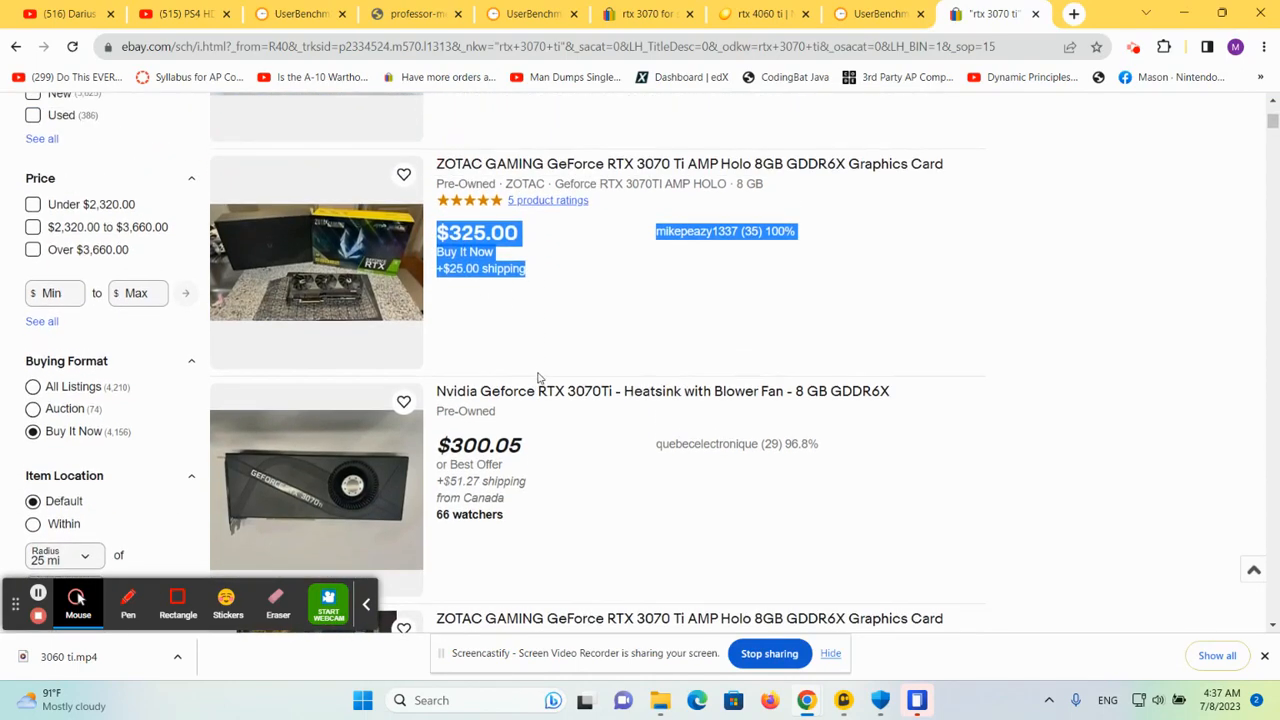
left_click(878, 12)
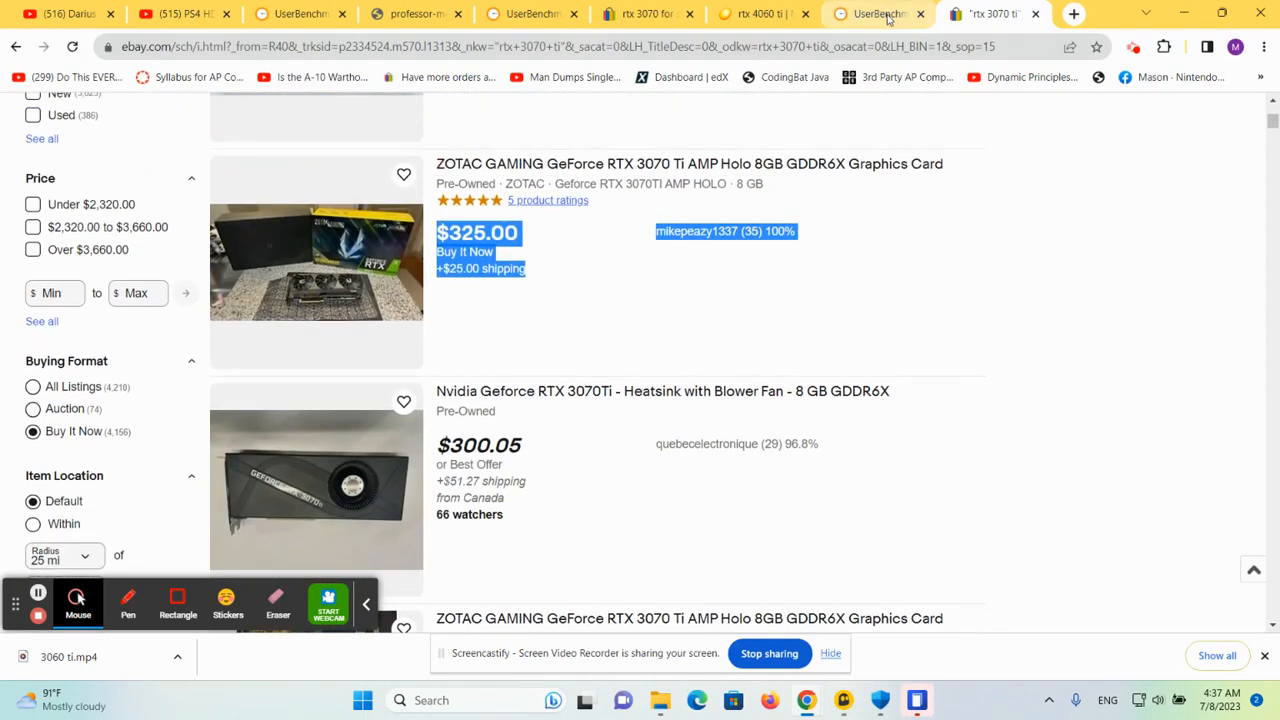
Revisit the 3070 Ti versus 3070 comparison and the eBay 3070 Ti listings before the $274.95 Zotac 3070.
left_click(878, 12)
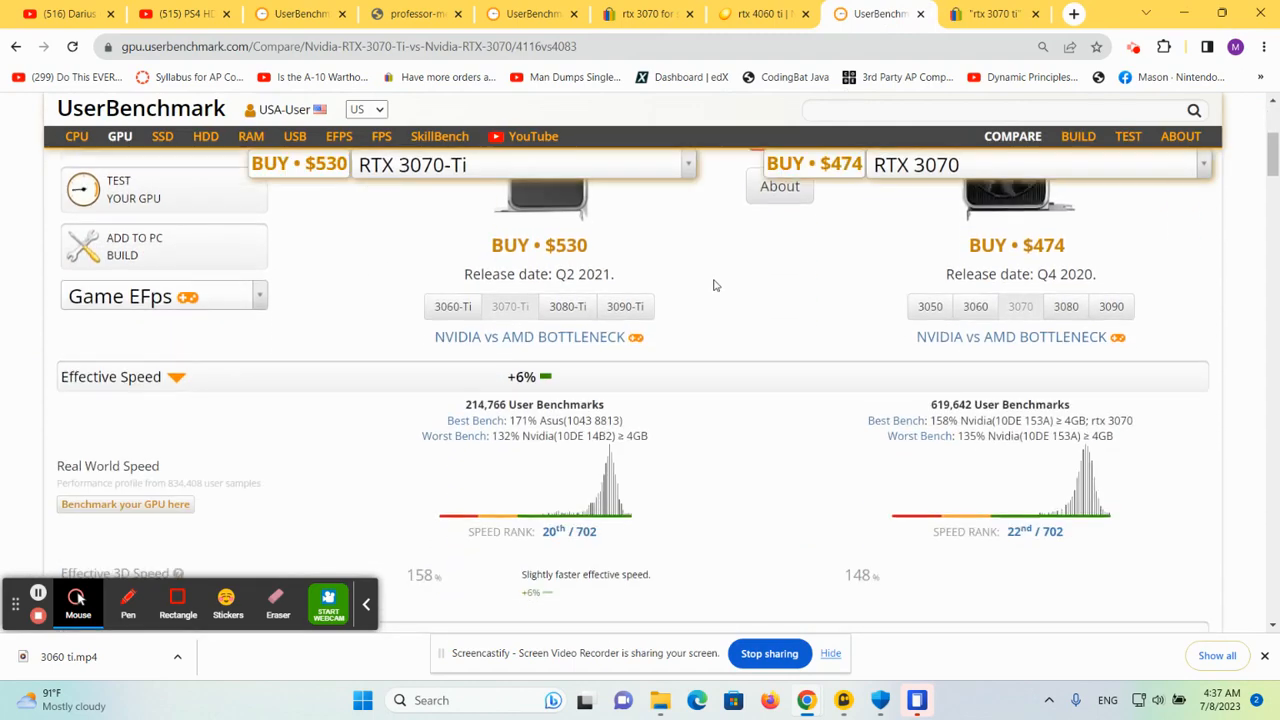
mouse_move(572, 388)
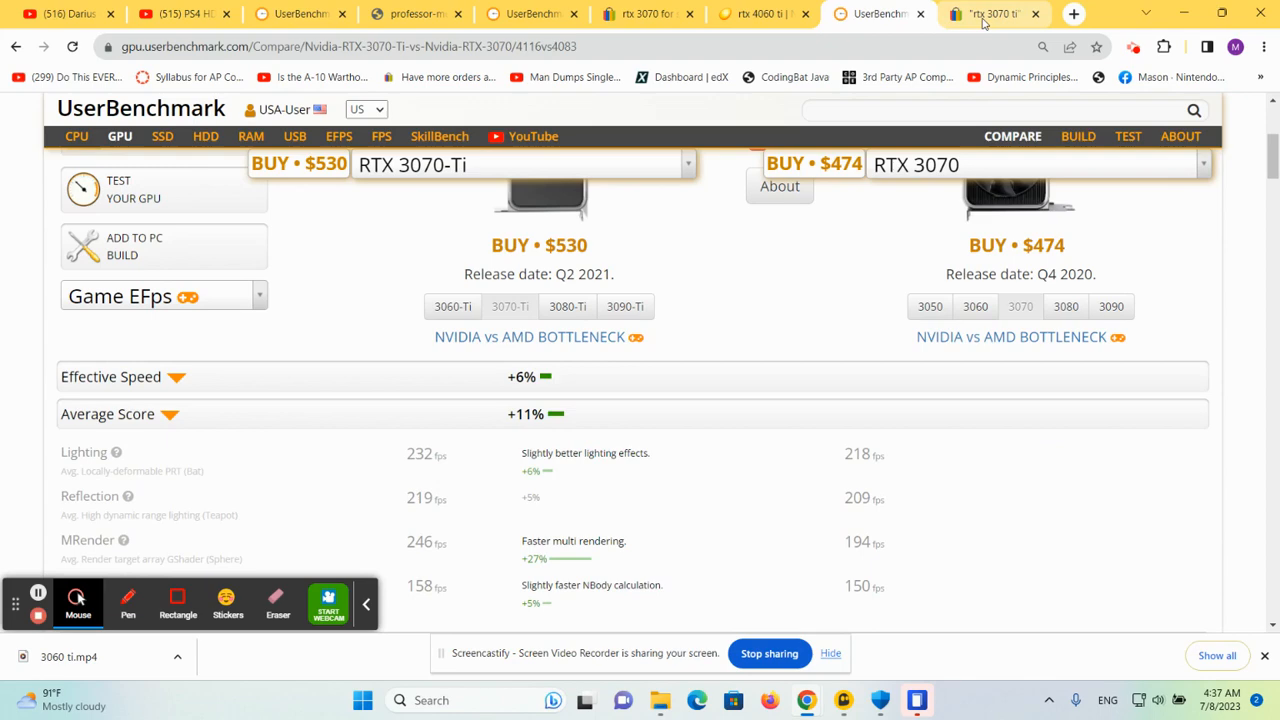
left_click(990, 14)
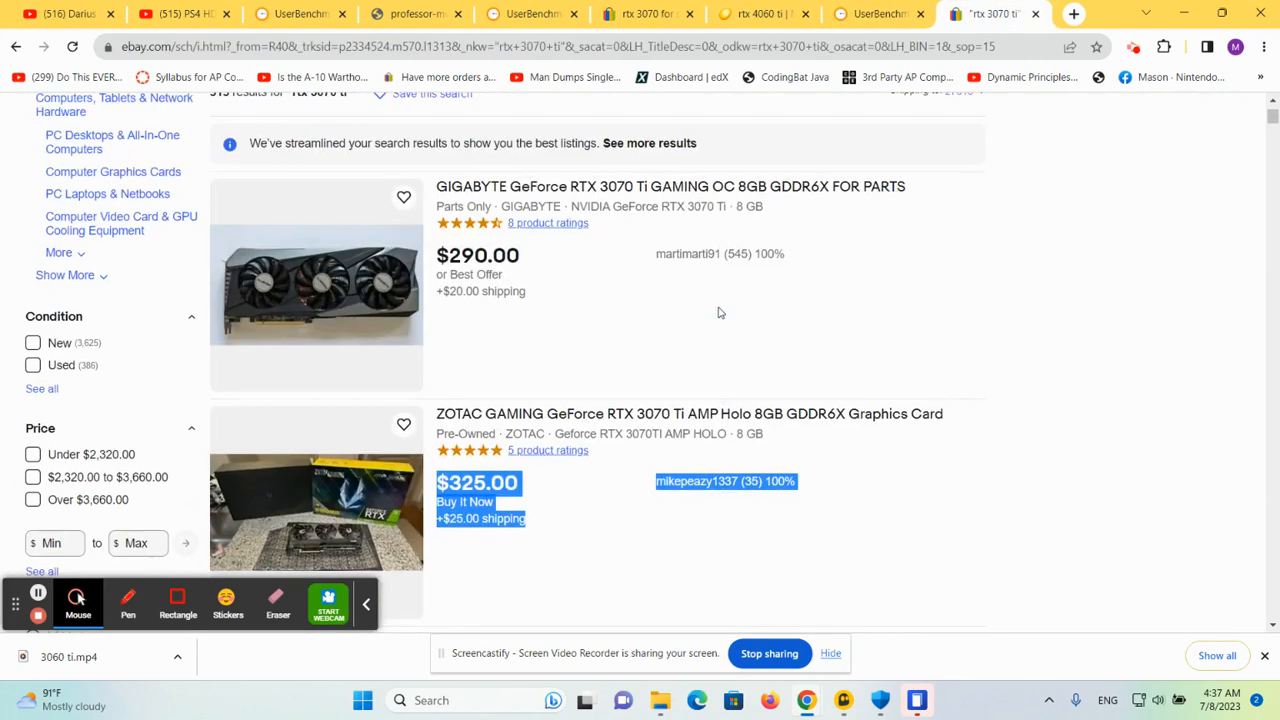
scroll("down", 3)
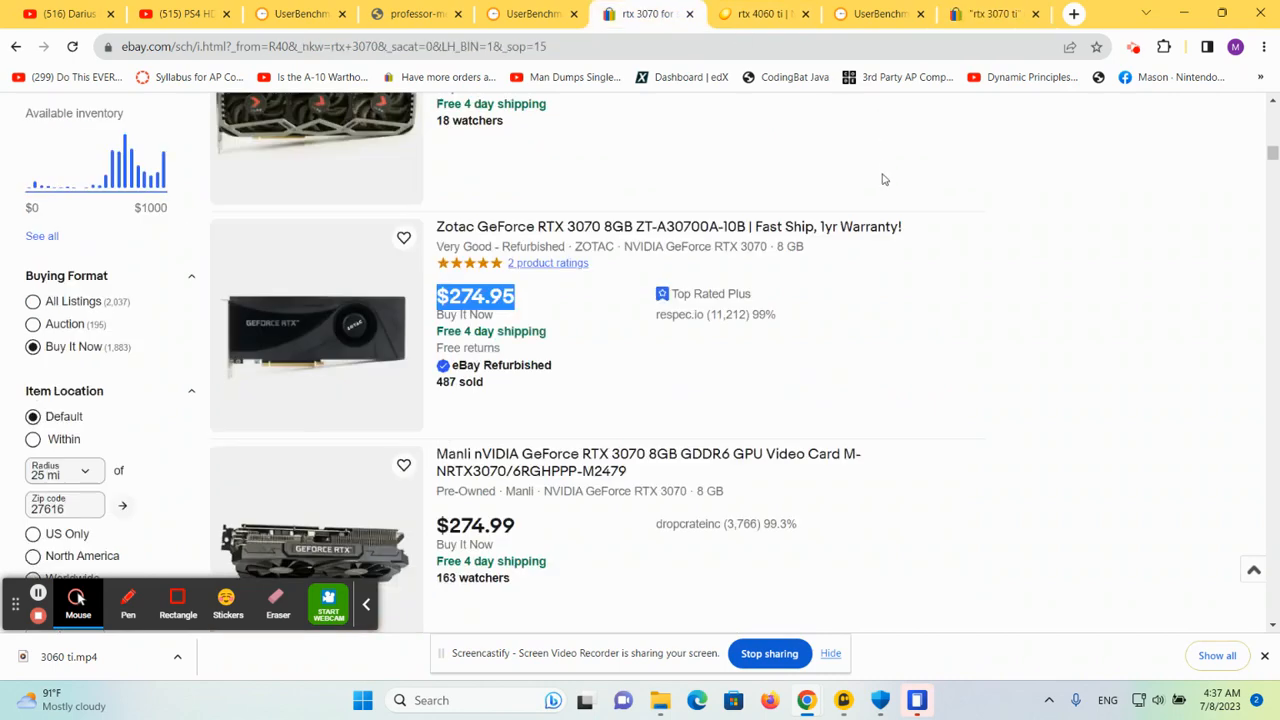
mouse_move(896, 160)
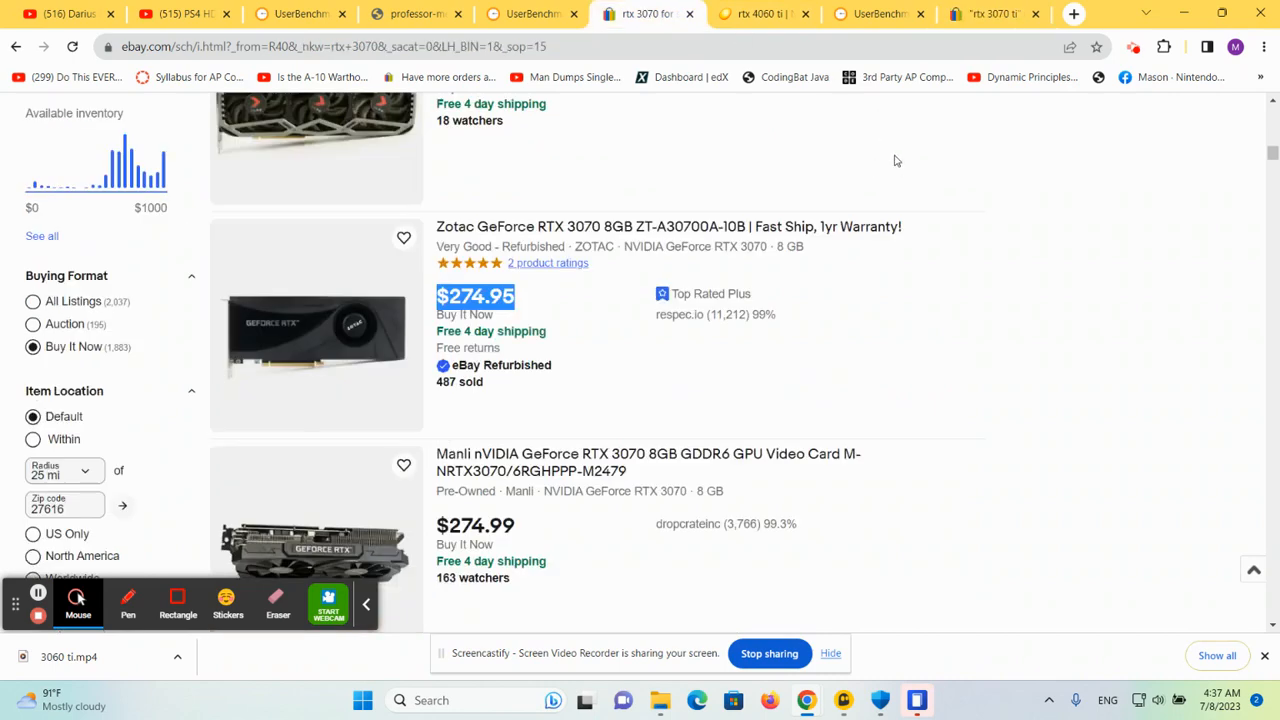
mouse_move(852, 166)
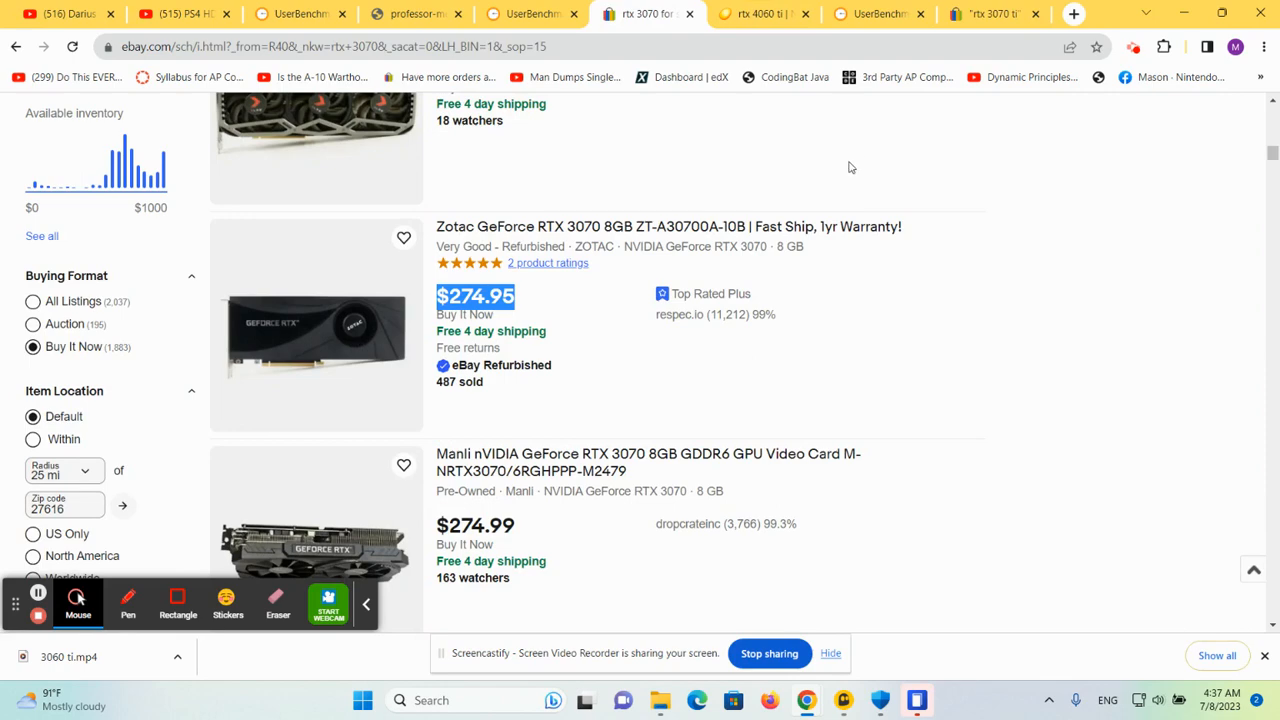